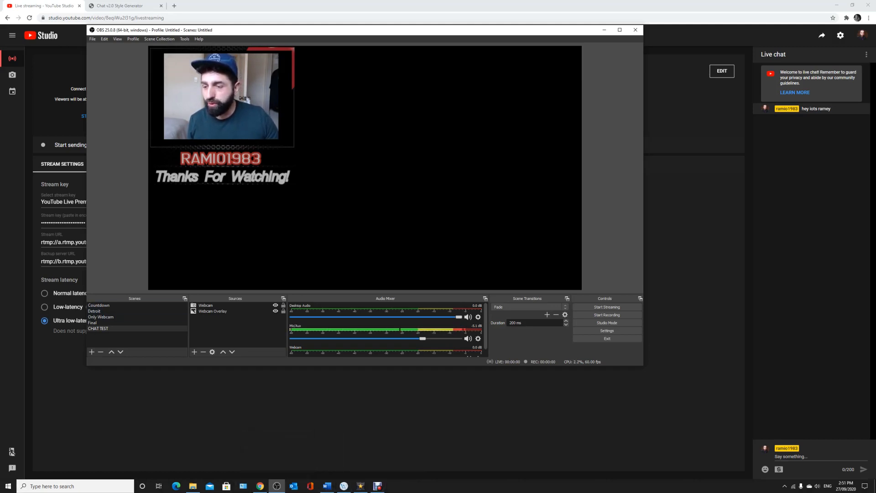
Switch OBS to the CHAT TEST scene and minimize OBS to show YouTube Studio
click(97, 329)
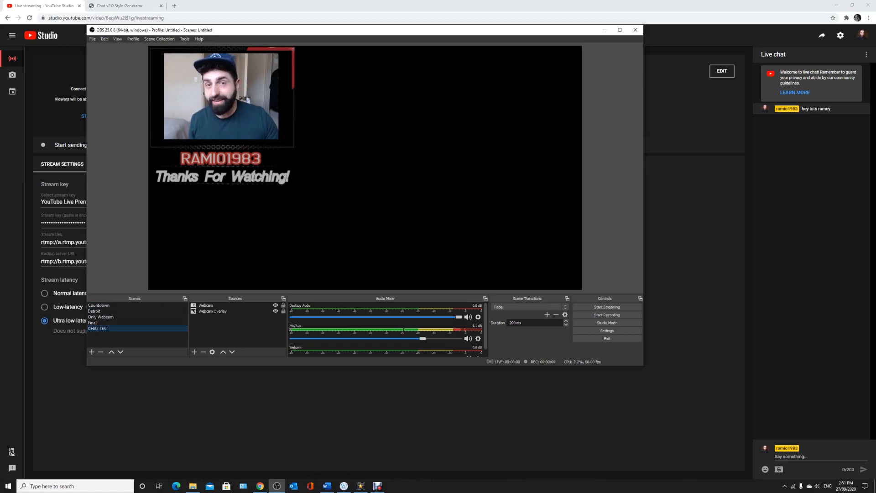
click(213, 311)
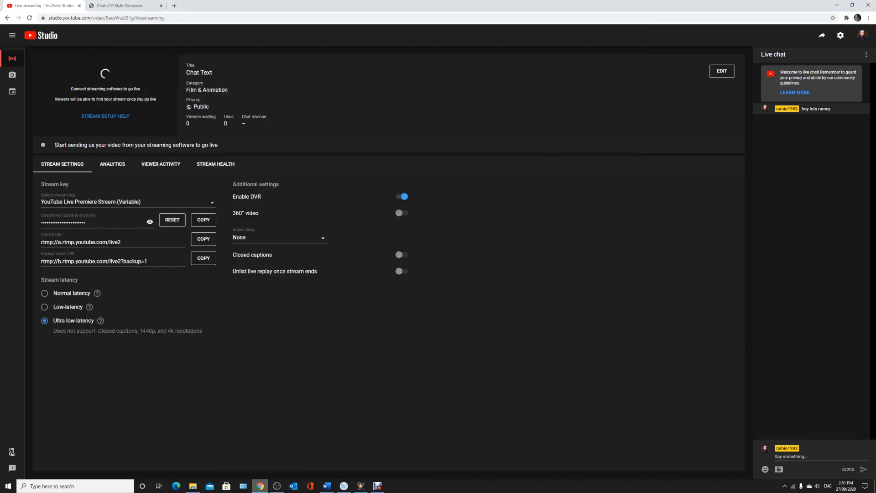
Switch to the Chat v2.0 Style Generator browser tab
click(121, 6)
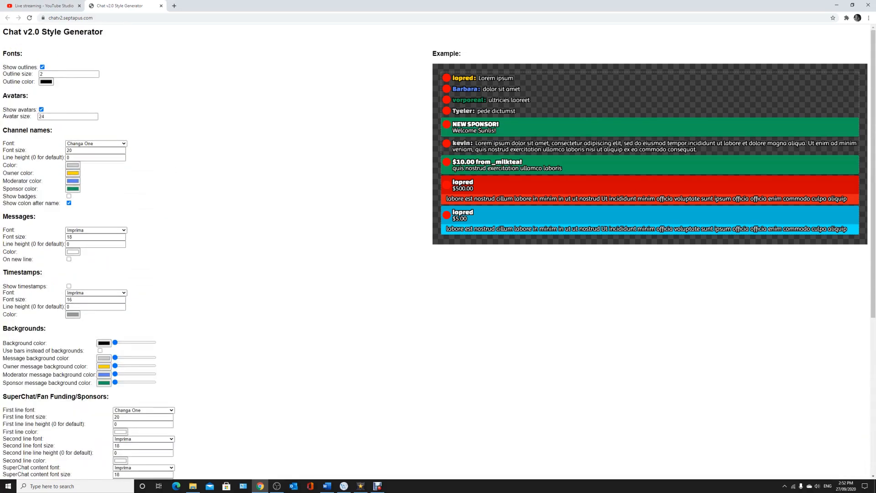
Scroll down to the generated chat CSS box and select its code
scroll(down, 3)
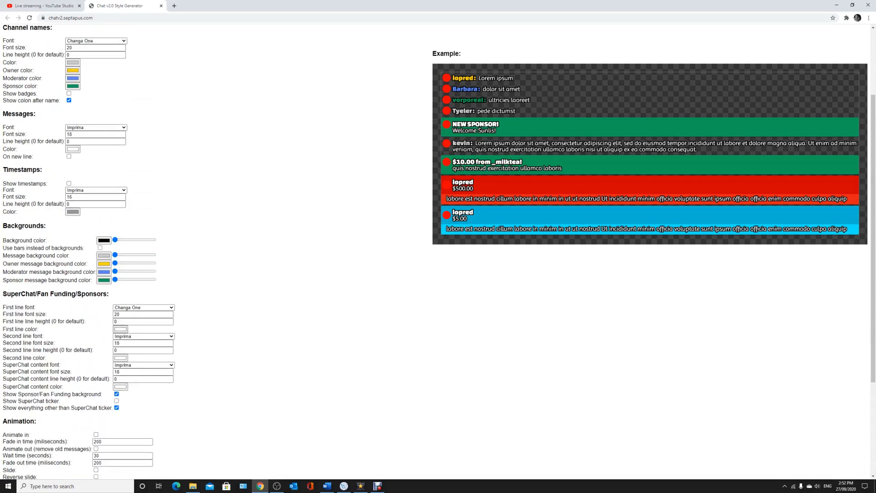
scroll(up, 3)
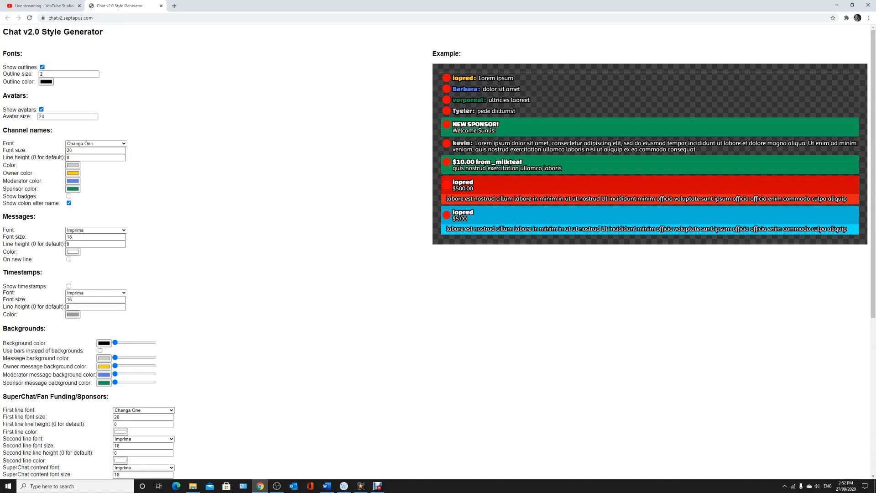
scroll(down, 3)
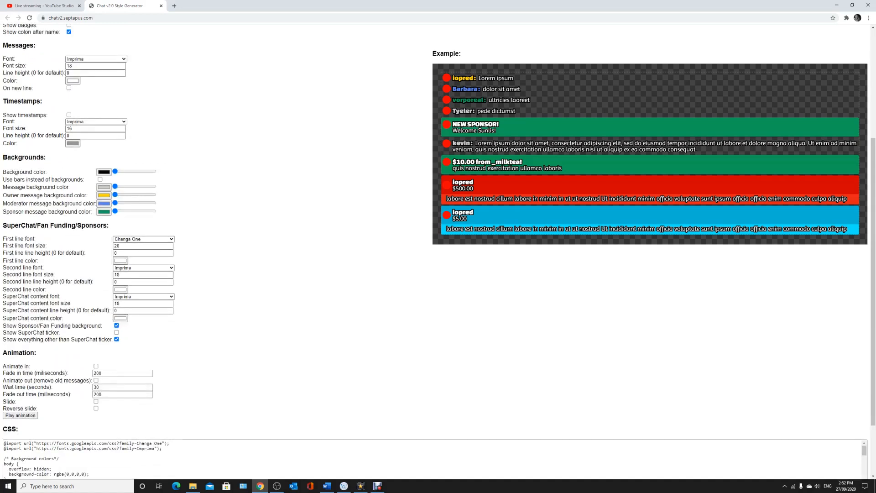
scroll(down, 3)
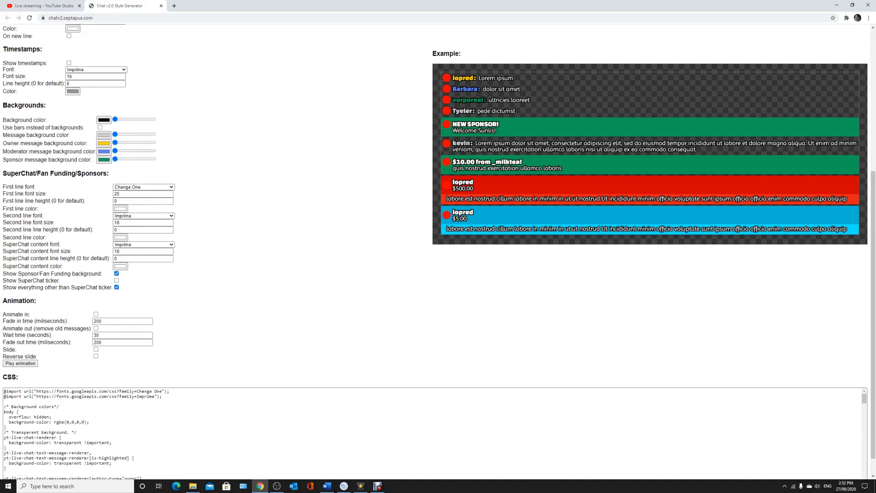
scroll(down, 3)
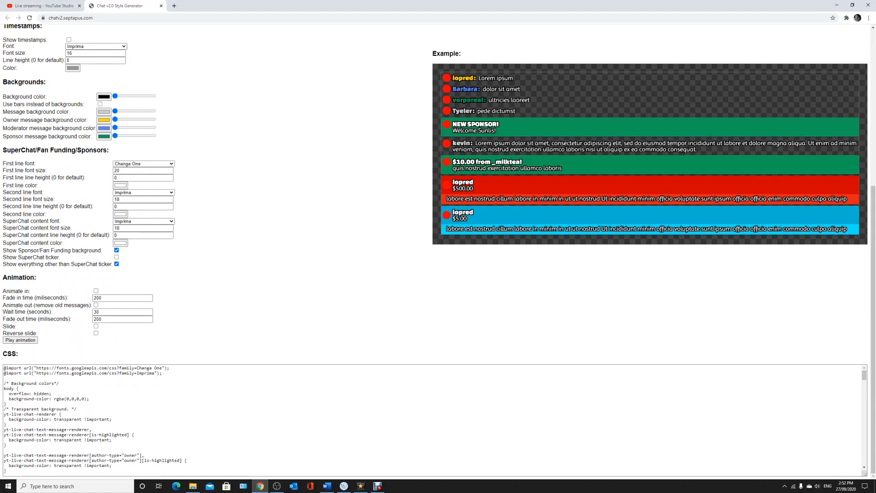
double_click(10, 353)
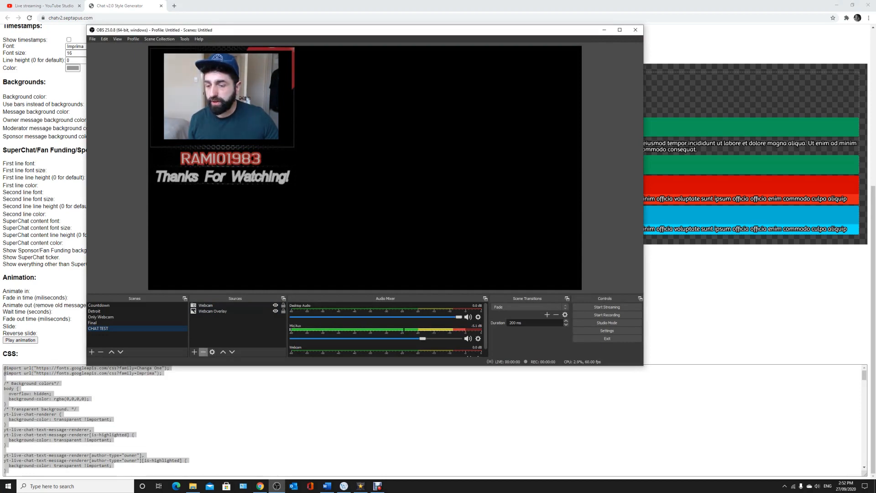
Add a Browser source named 'Chat' to the CHAT TEST scene
click(194, 351)
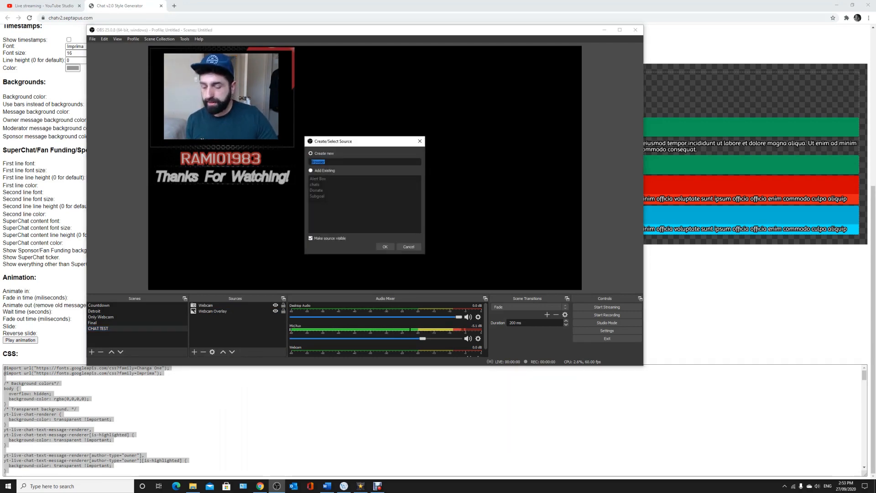
text(Chat)
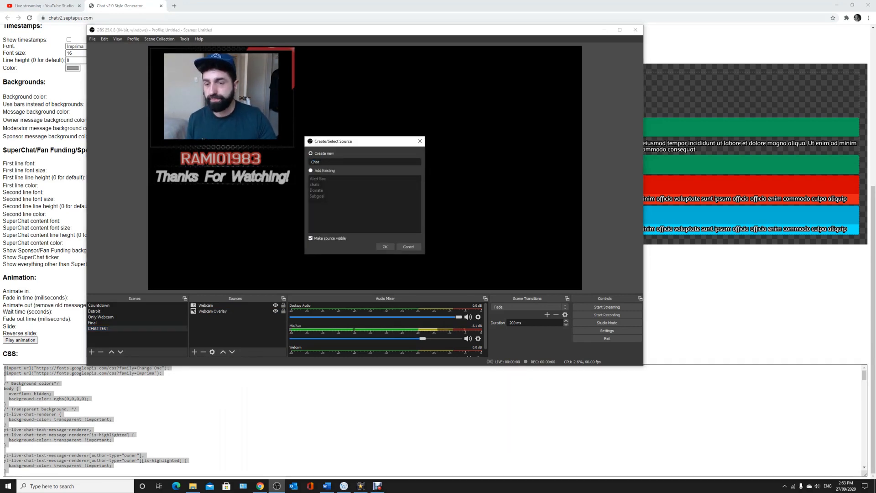
click(384, 246)
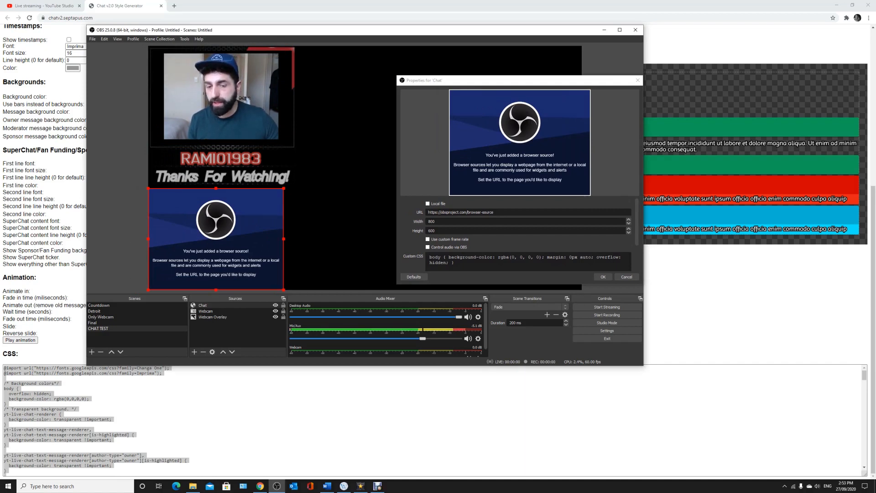
Replace the Chat source's custom CSS with the generated chat CSS and apply it
triple_click(525, 259)
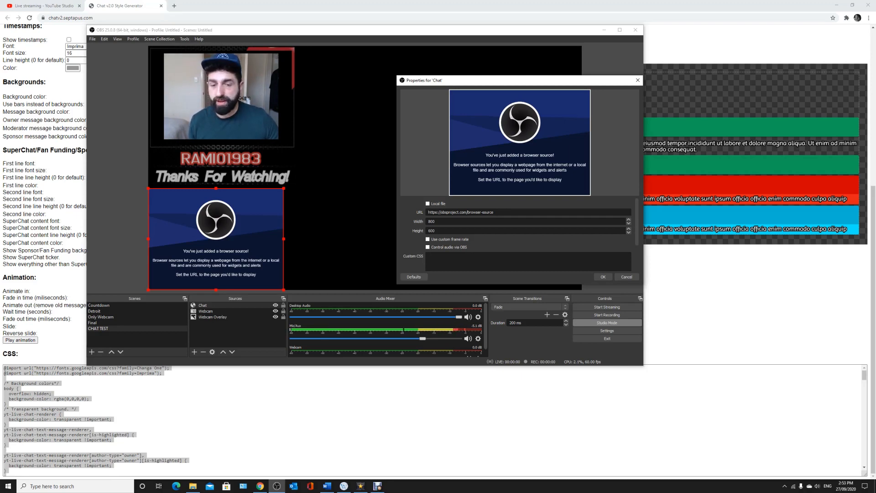
text(display: none !important;)
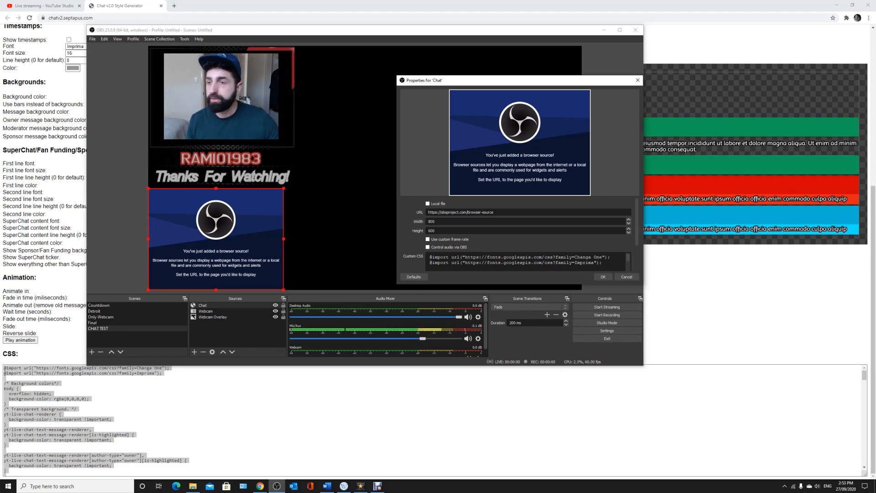
click(45, 5)
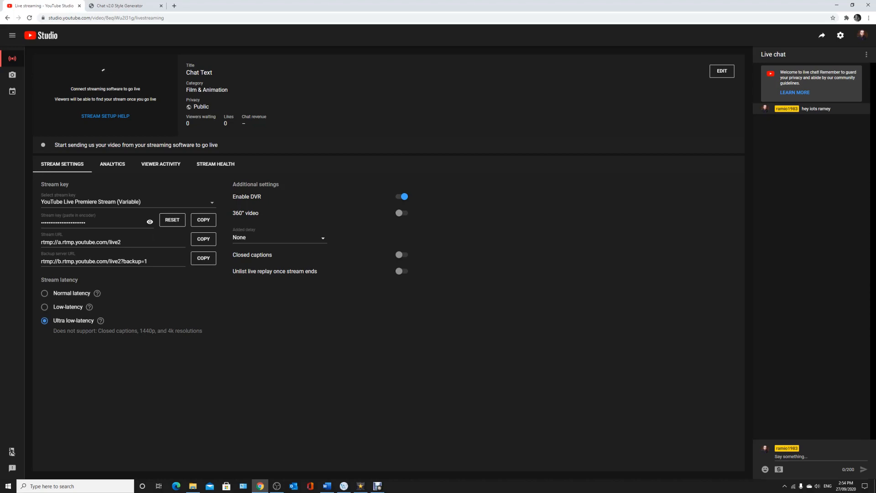
Pop out YouTube Studio's live chat to grab its address, close it, and restore OBS
click(866, 54)
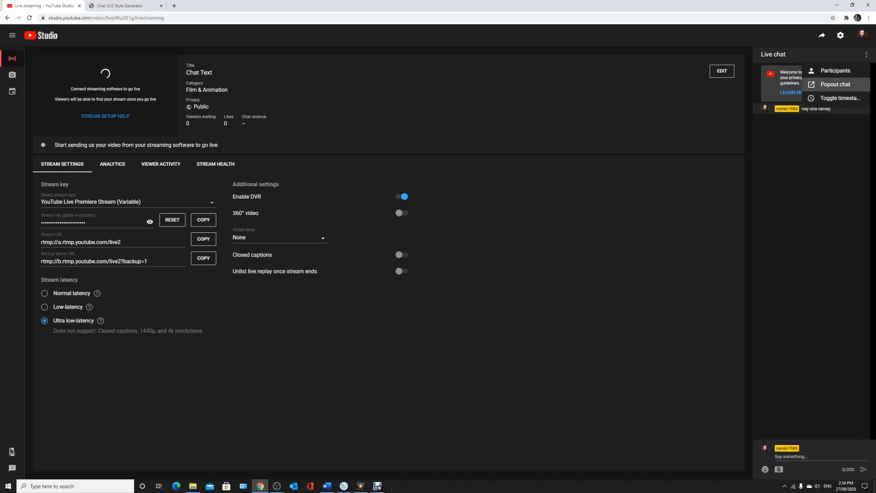
click(836, 85)
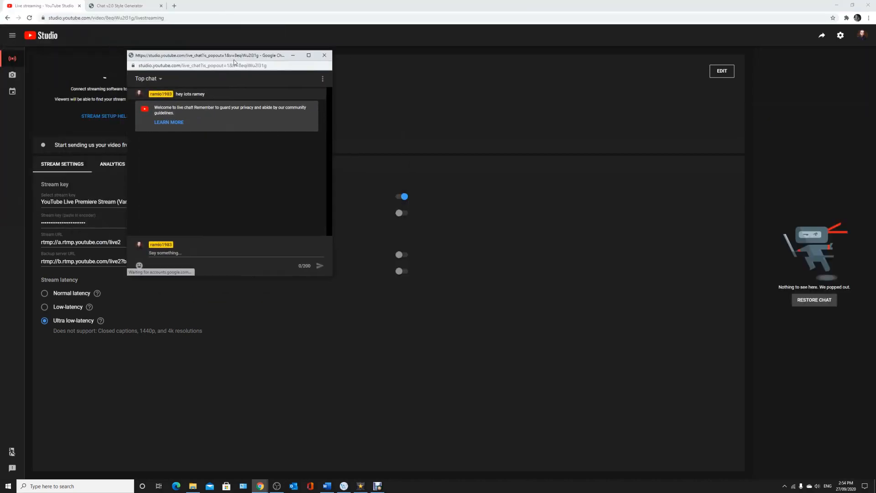
drag(233, 55, 254, 35)
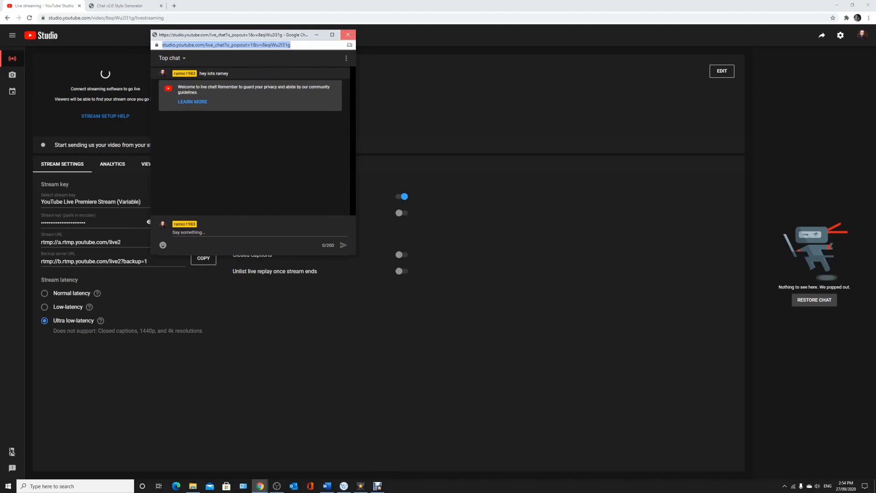
click(346, 35)
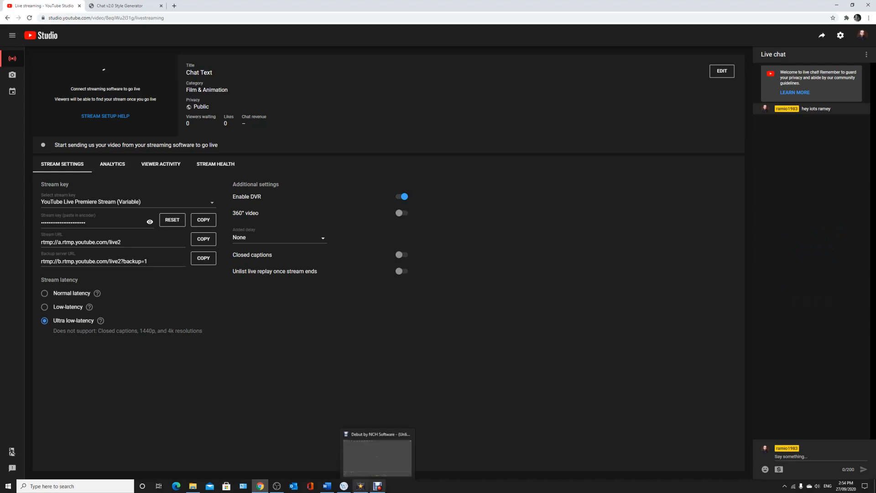
click(276, 485)
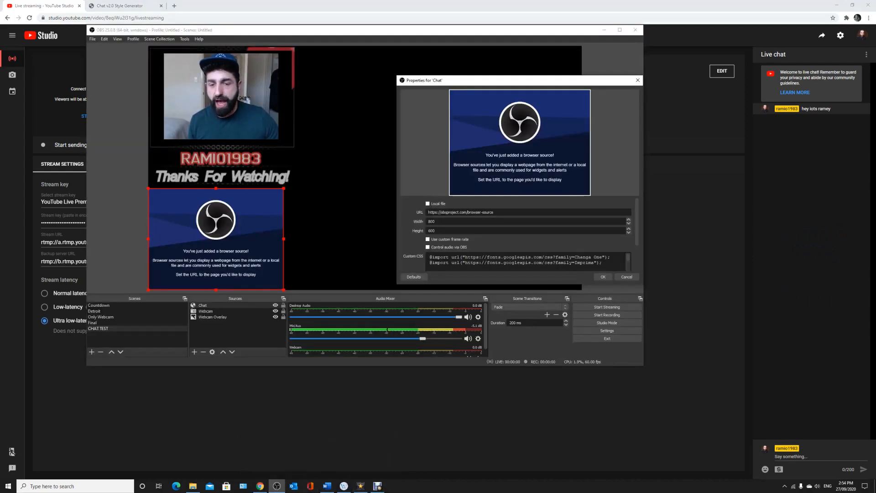
Point the Chat source at the YouTube pop-out chat URL at width 500, height 800
click(527, 212)
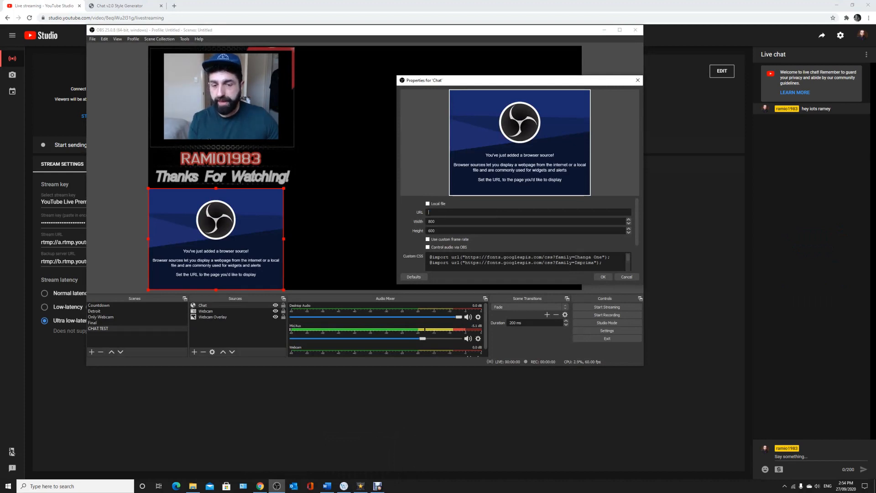
text(https://studio.youtube.com/live_chat?is_popout=1&v=8eqiWu2l31g)
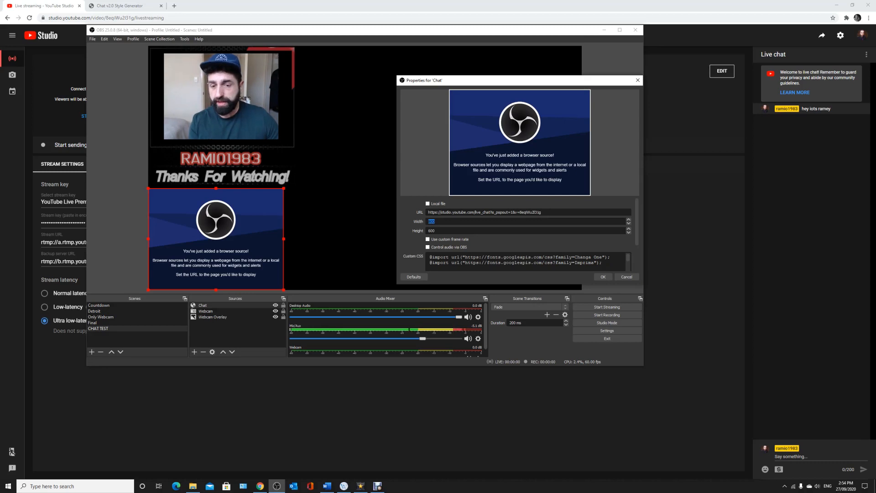
click(525, 230)
text(800)
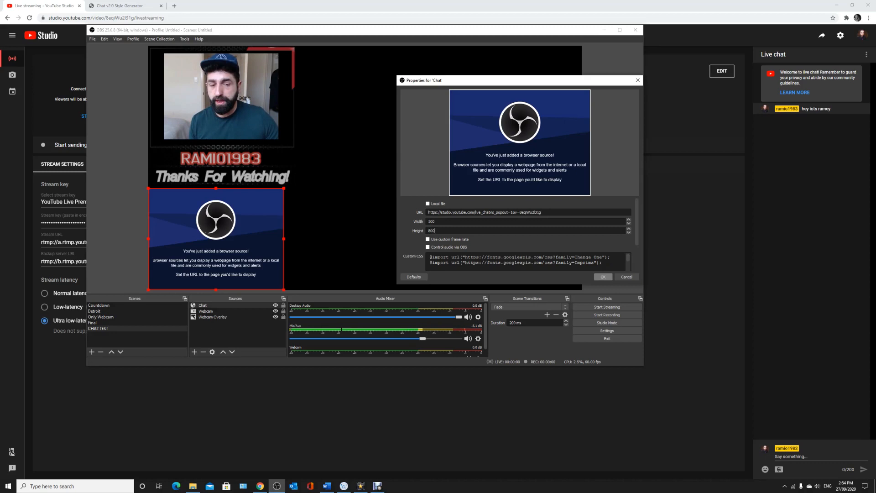
click(602, 277)
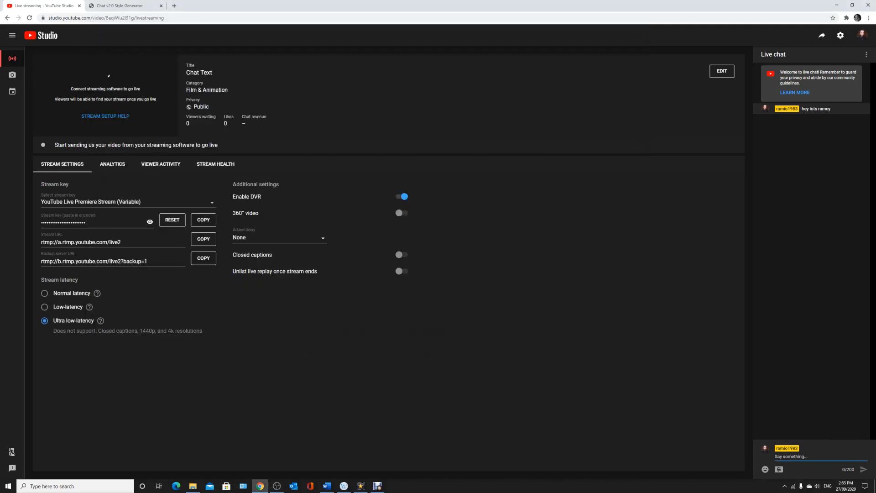
Send 'HEY THIS IS A TEST!' in live chat and view it in OBS
text(HEY THIS IS A TES)
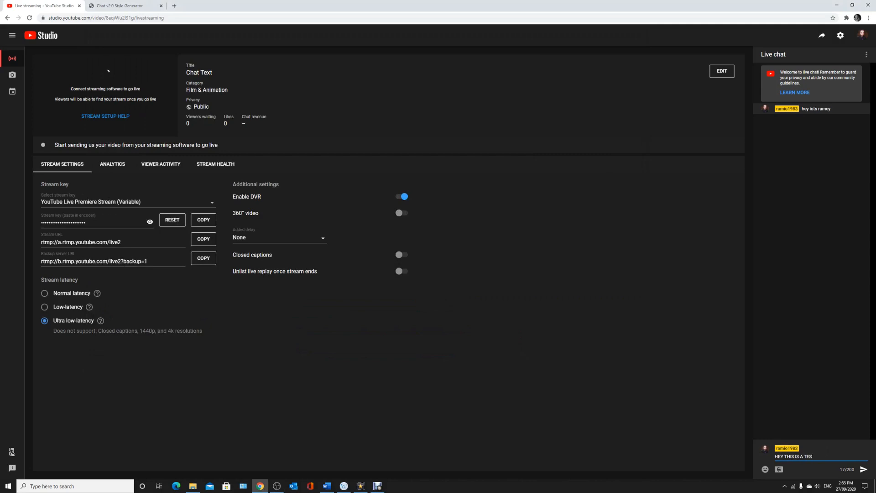
click(864, 469)
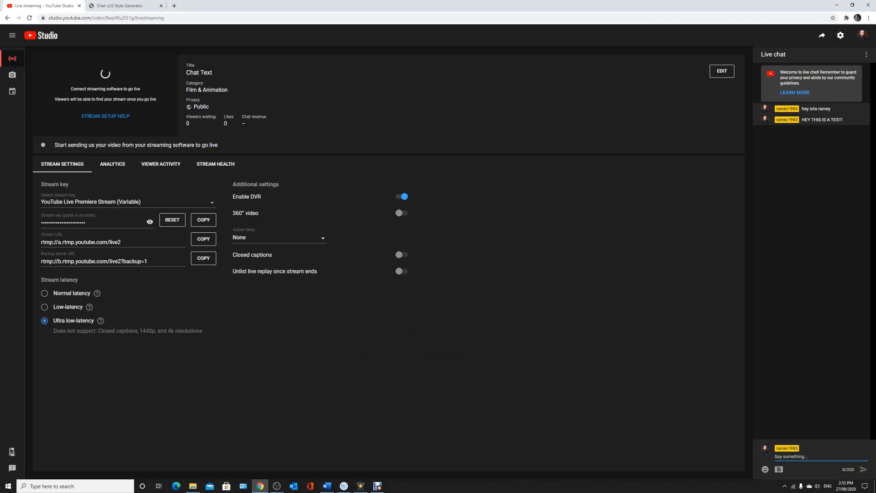
click(276, 485)
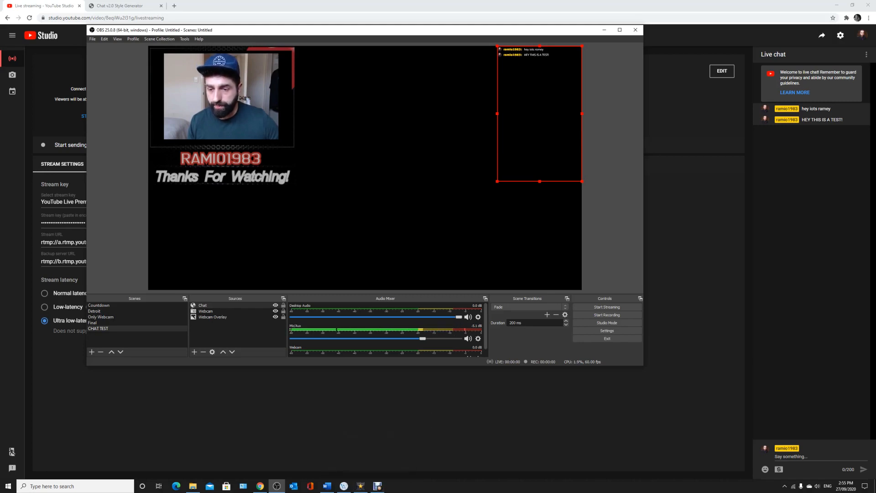
Reopen the Chat source's properties and confirm the youtube.com pop-out chat URL
click(203, 305)
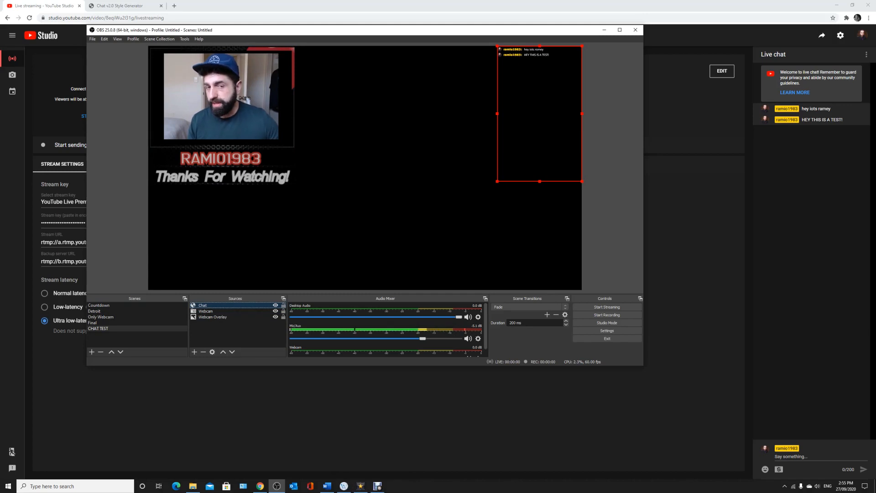
right_click(202, 305)
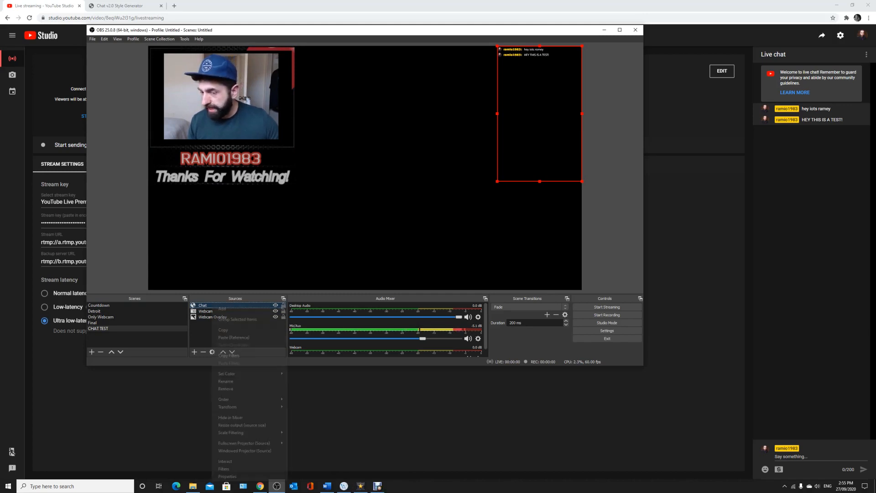
click(227, 478)
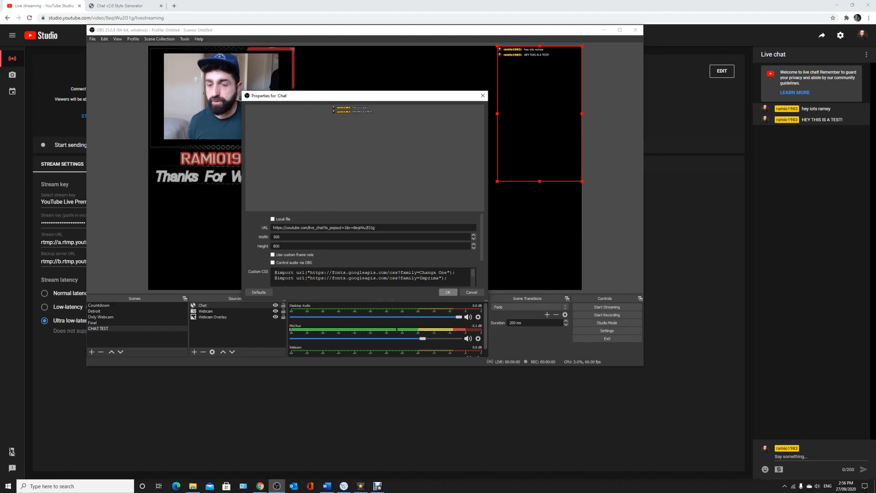
click(448, 293)
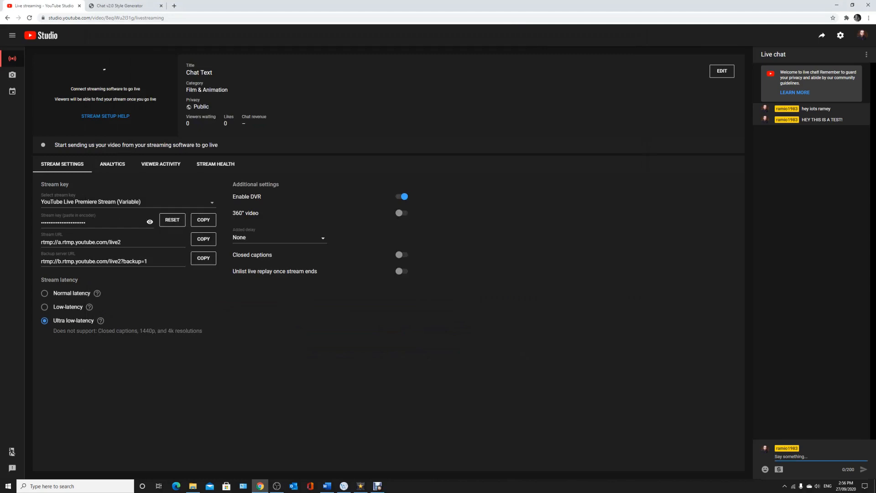
Send 'TRANSPARENT CHAT BOXES RULE!' in live chat and return to OBS
text(TRANSA)
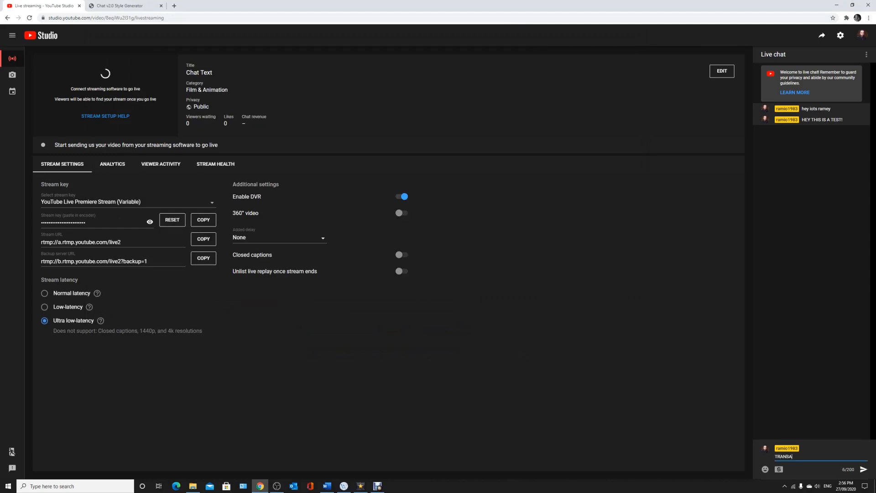
text(RANSPARENT CHAT BOXES)
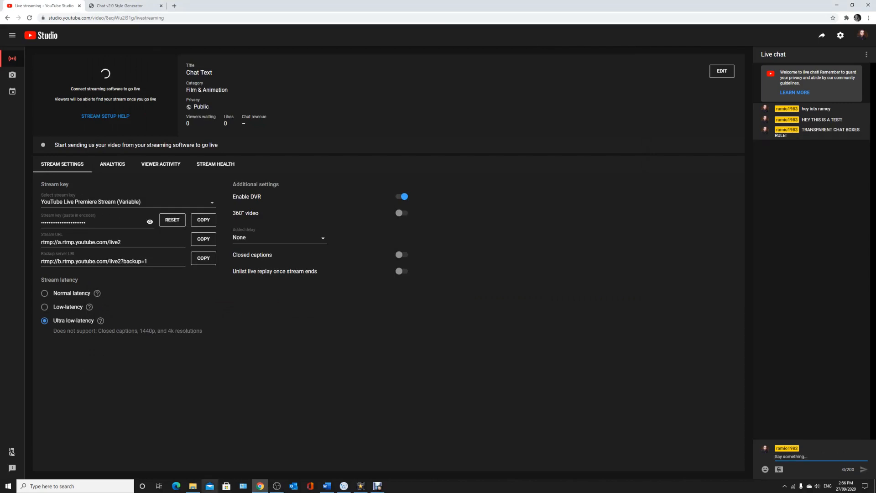
click(276, 486)
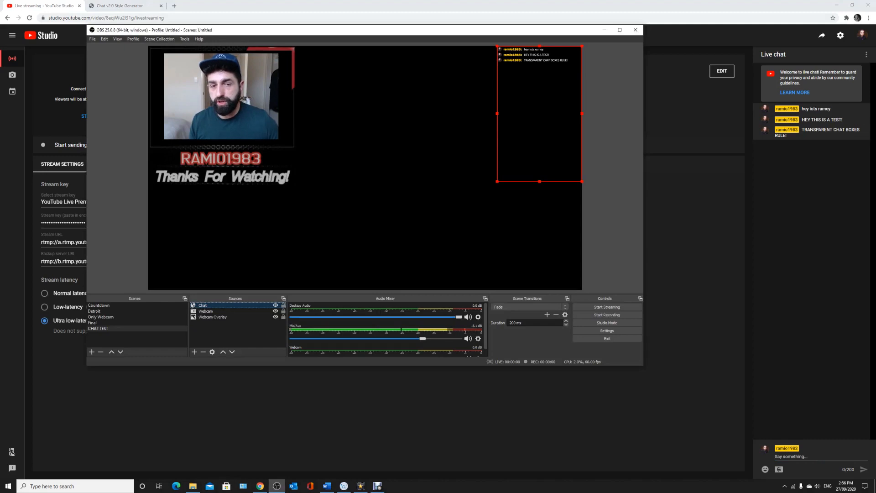